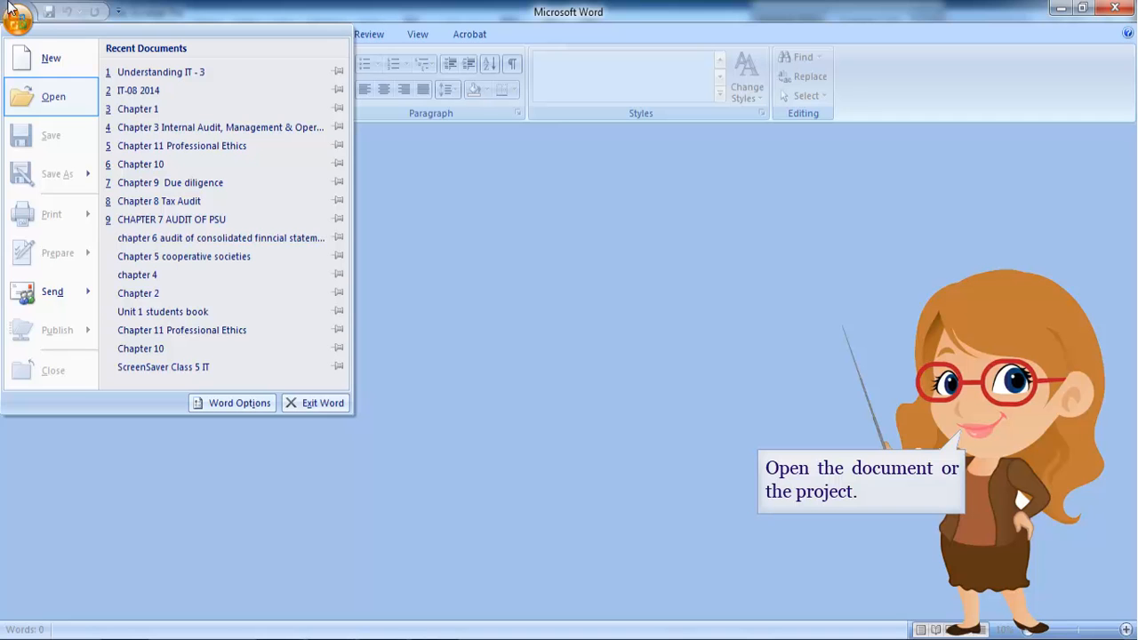
Open the 'Understanding IT - 3' document from the Office button's Open dialog.
left_click(54, 96)
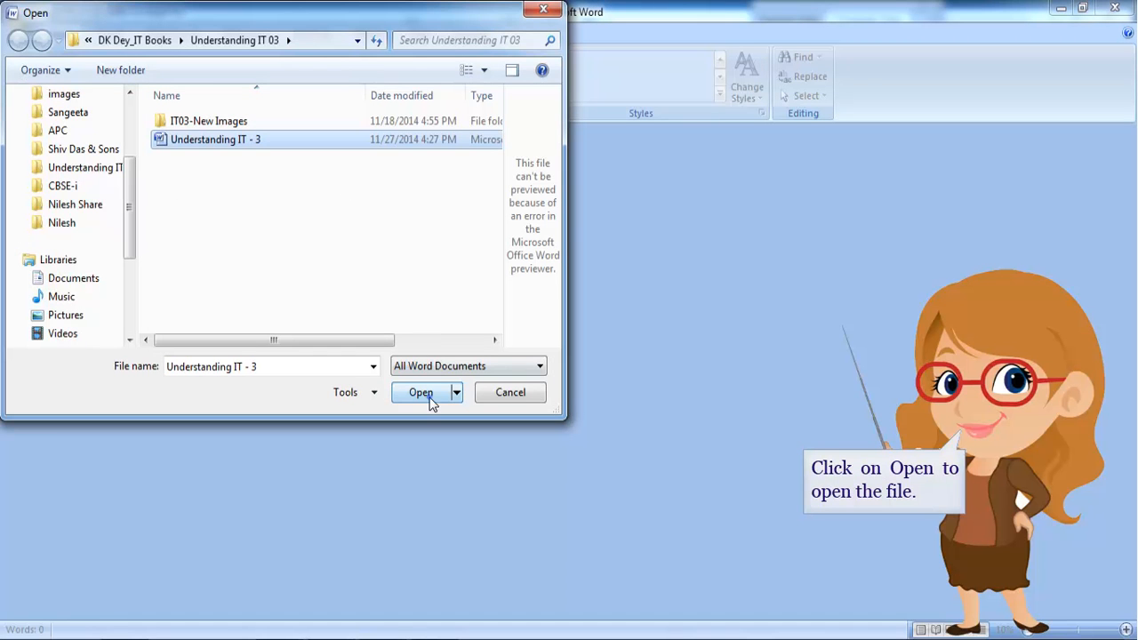
left_click(420, 392)
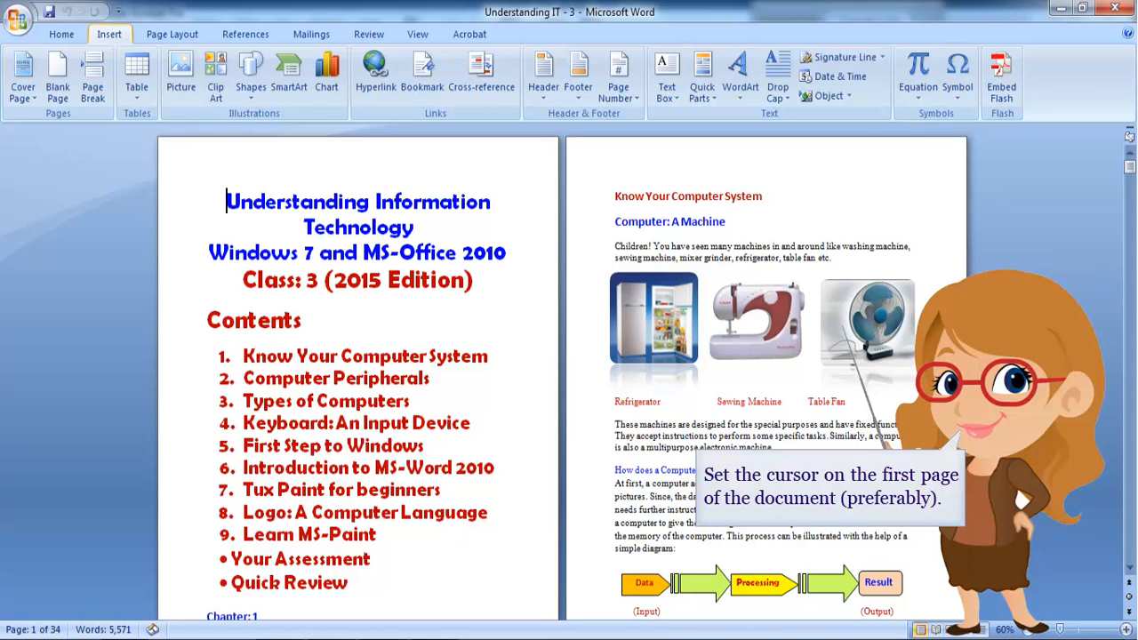
Place the cursor at the start of page one and show the Insert ribbon.
left_click(61, 34)
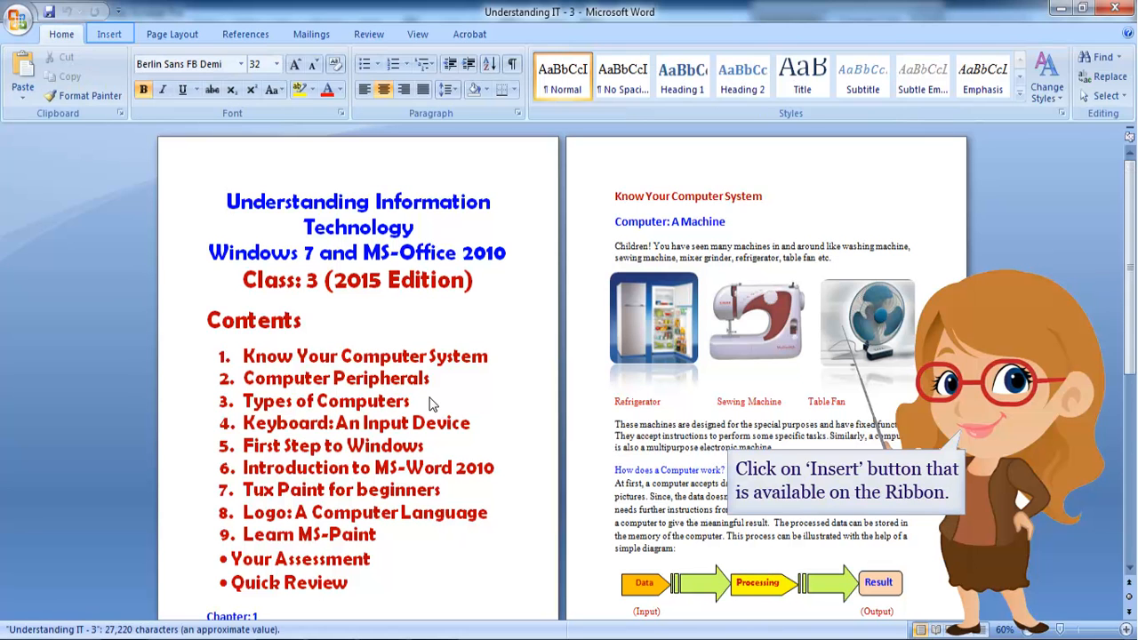
mouse_move(216, 340)
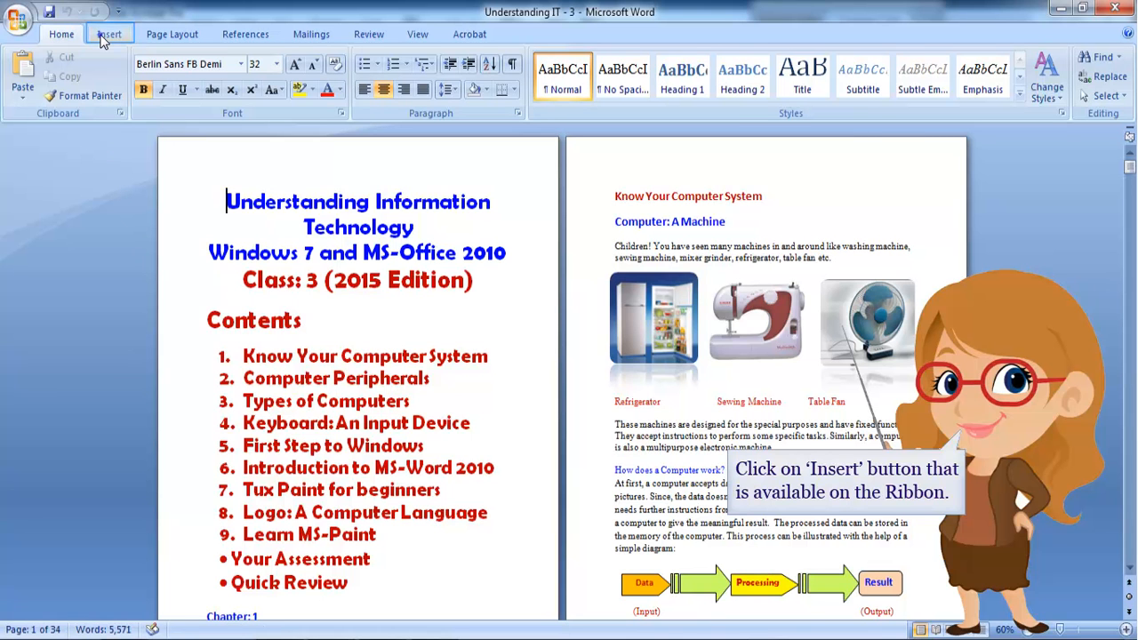
left_click(108, 33)
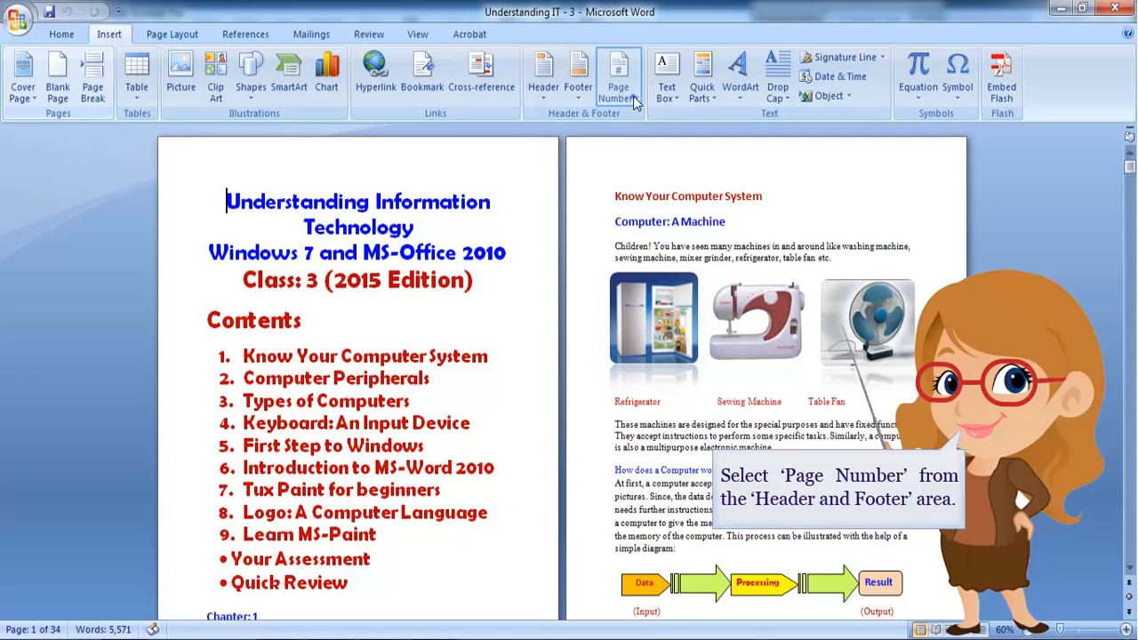
Display the Bottom of Page styles under Page Number, starting with Plain Number 1.
left_click(618, 76)
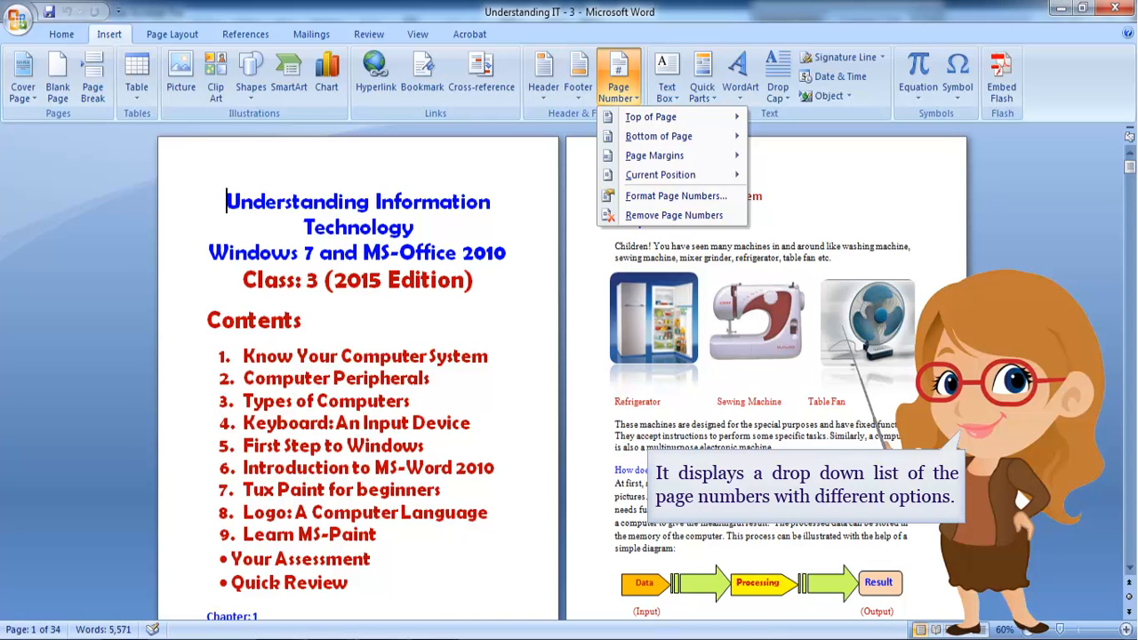
left_click(659, 136)
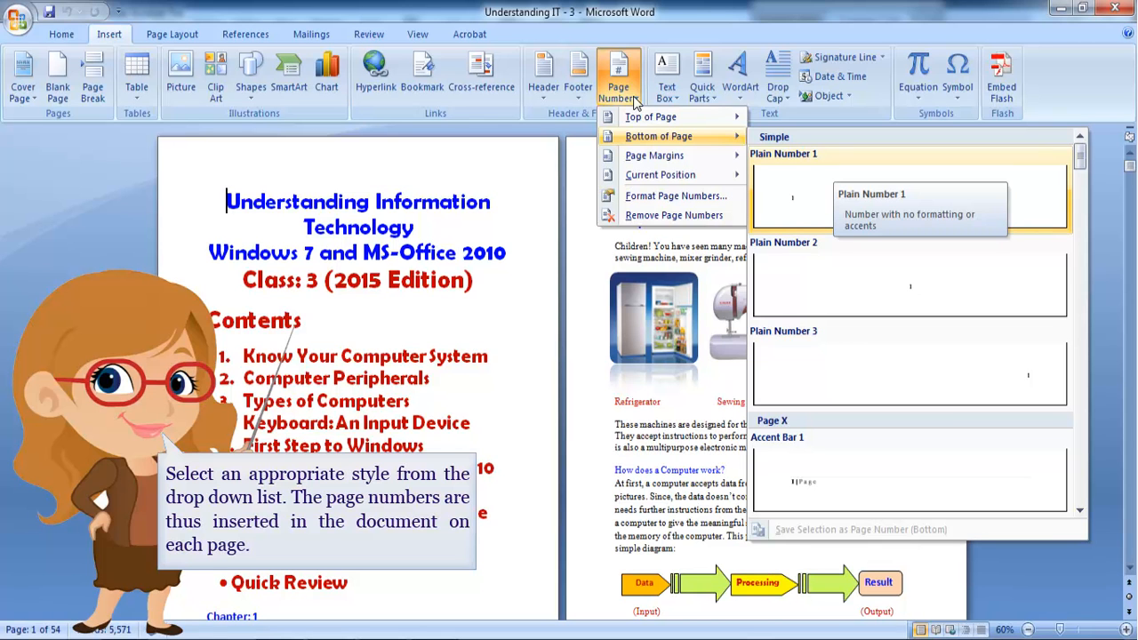
mouse_move(818, 142)
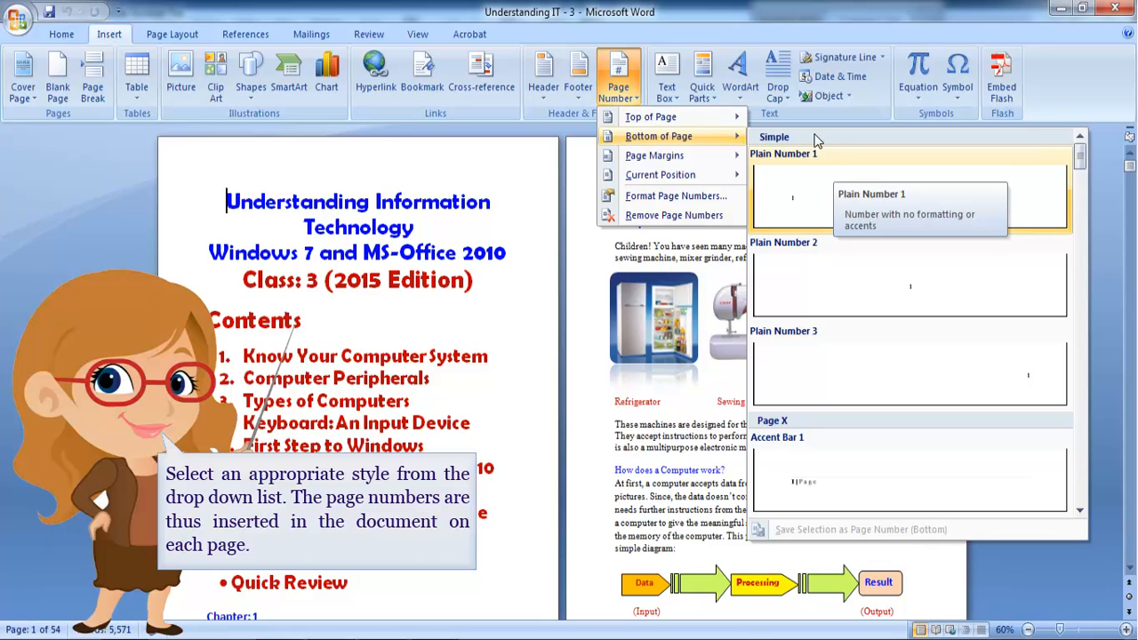